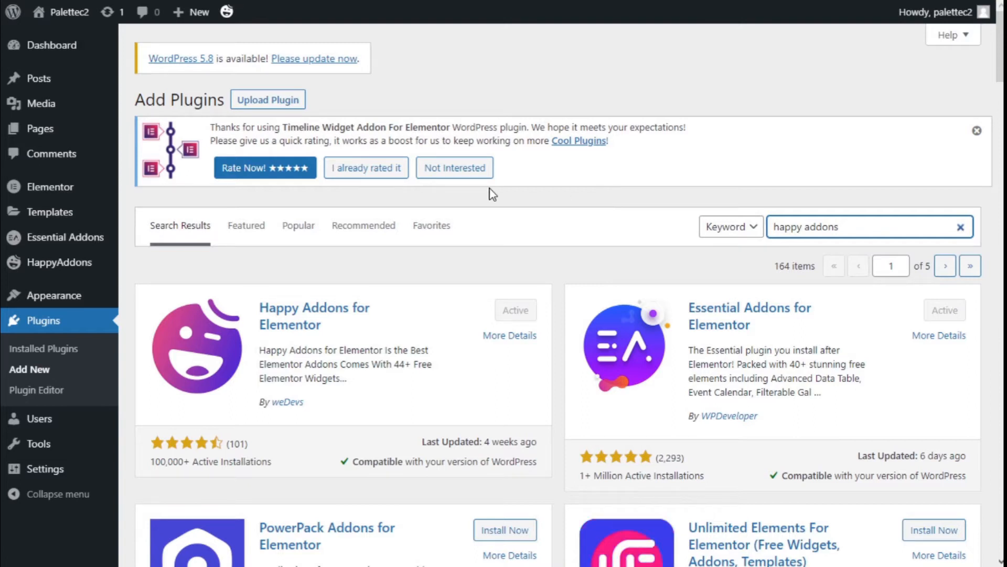
mouse_move(50, 323)
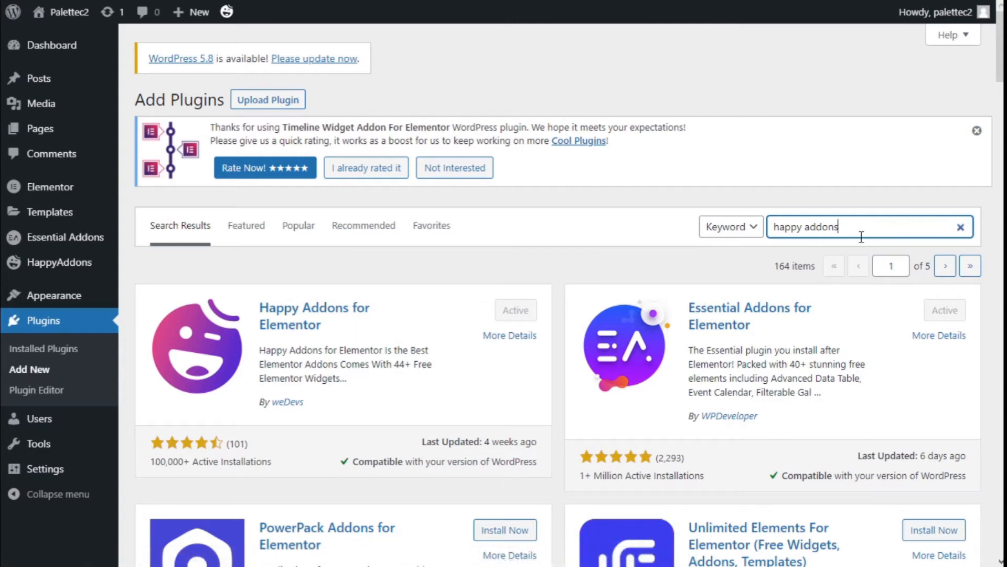
mouse_move(777, 233)
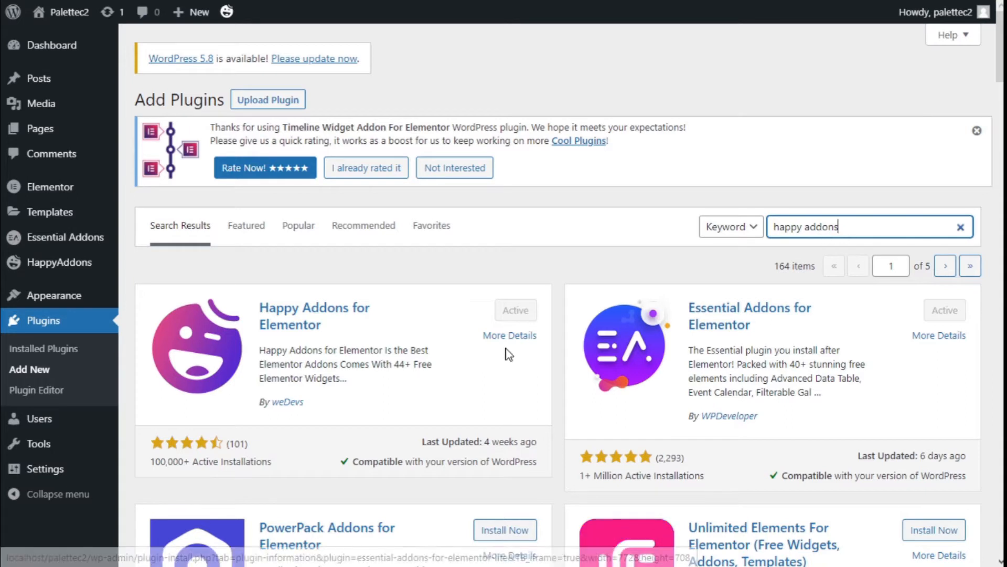
mouse_move(247, 330)
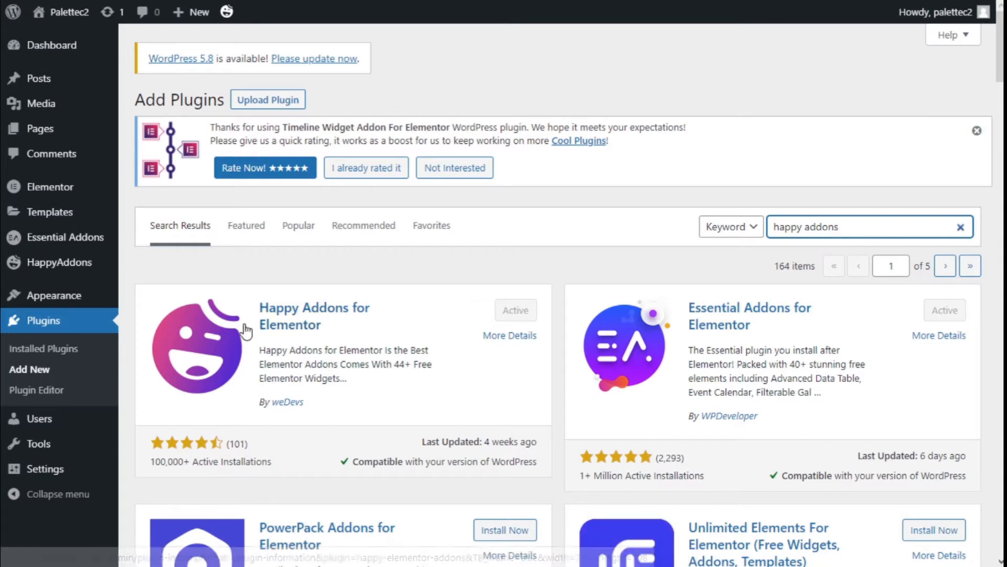
mouse_move(291, 377)
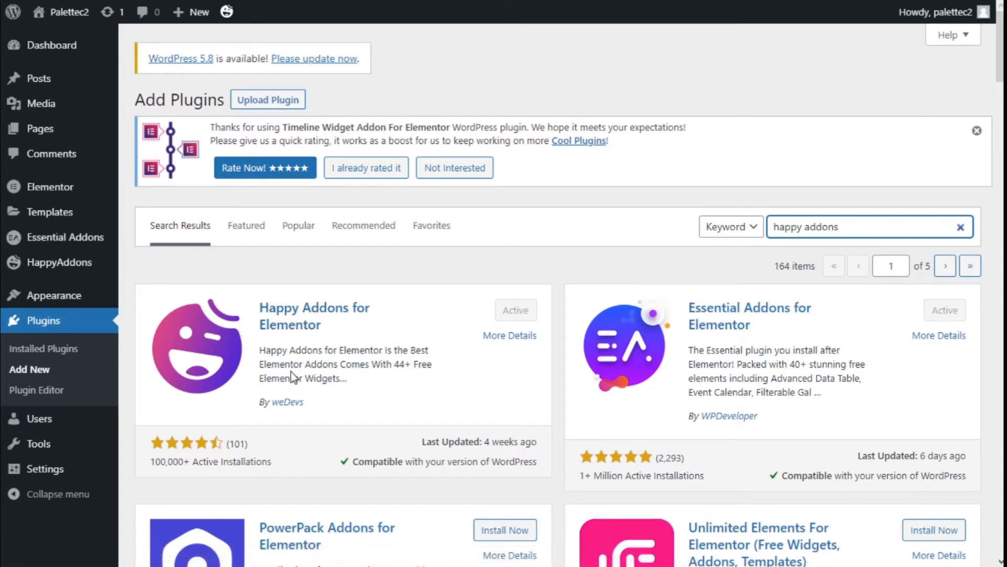
mouse_move(438, 376)
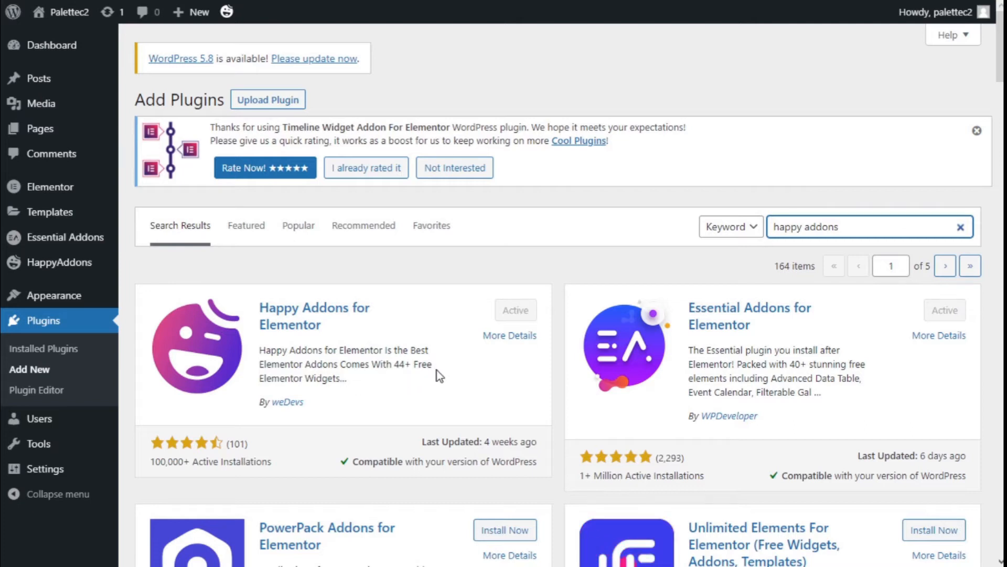
mouse_move(297, 364)
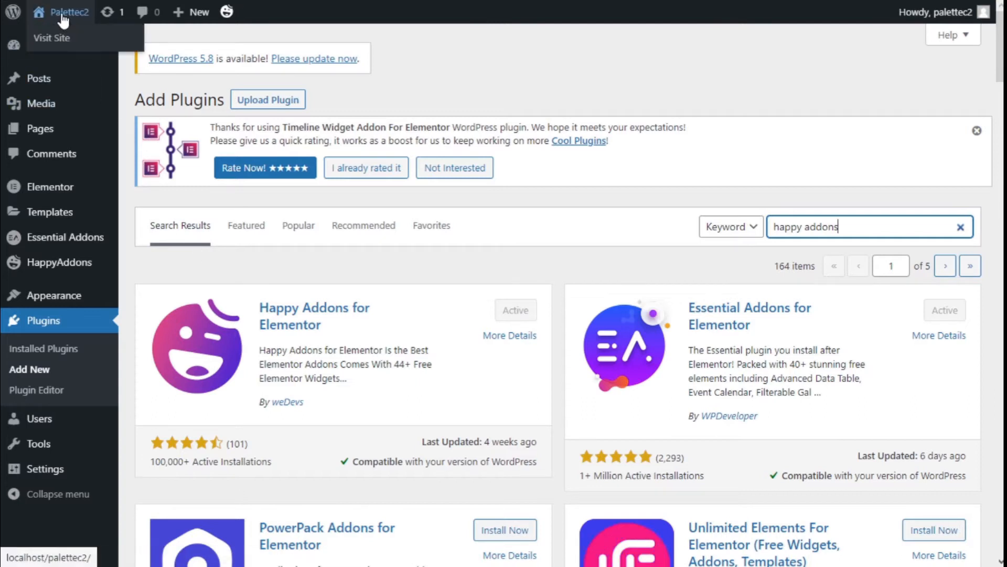
mouse_move(51, 37)
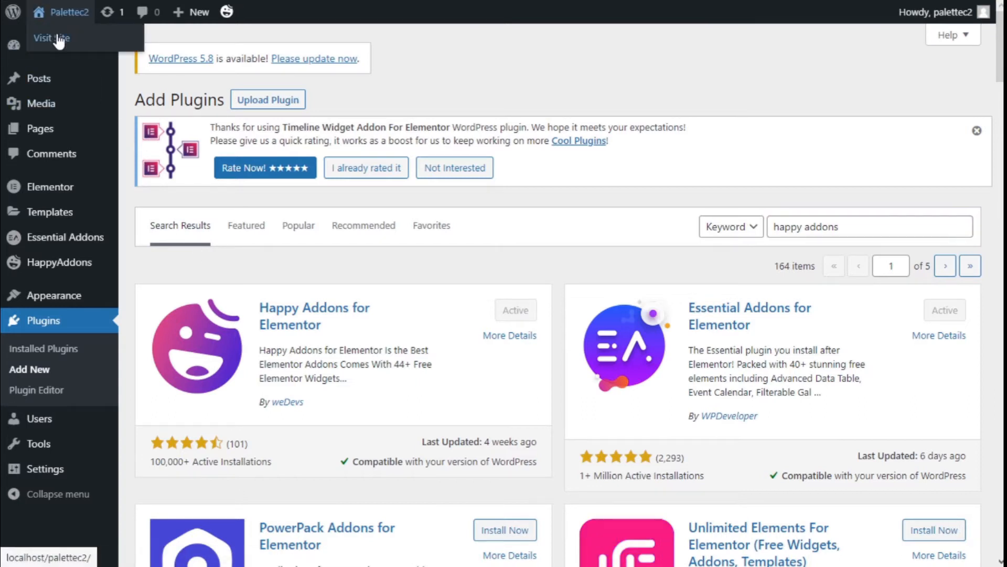
Visit the live front page and open it for editing in the Elementor editor
click(50, 38)
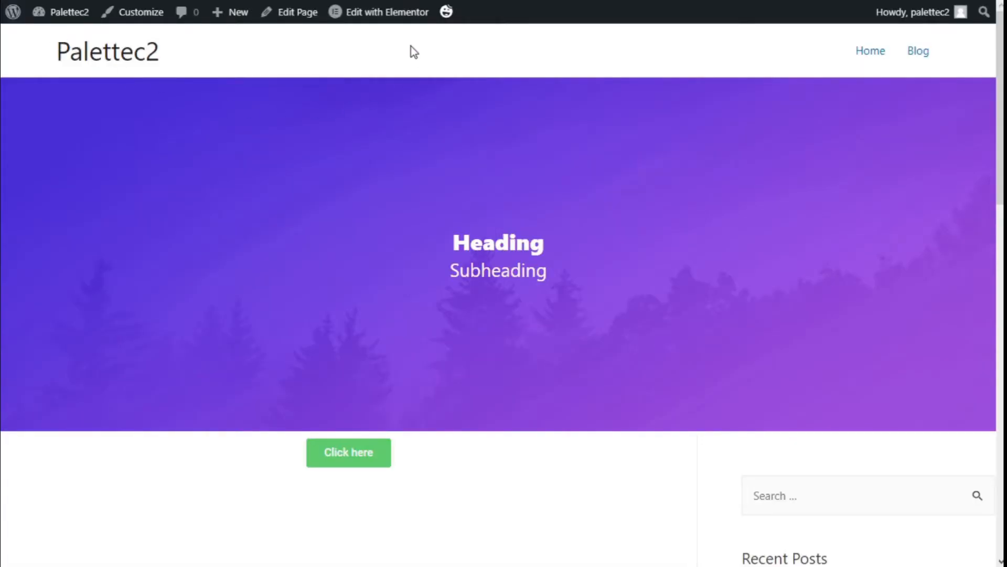
click(385, 11)
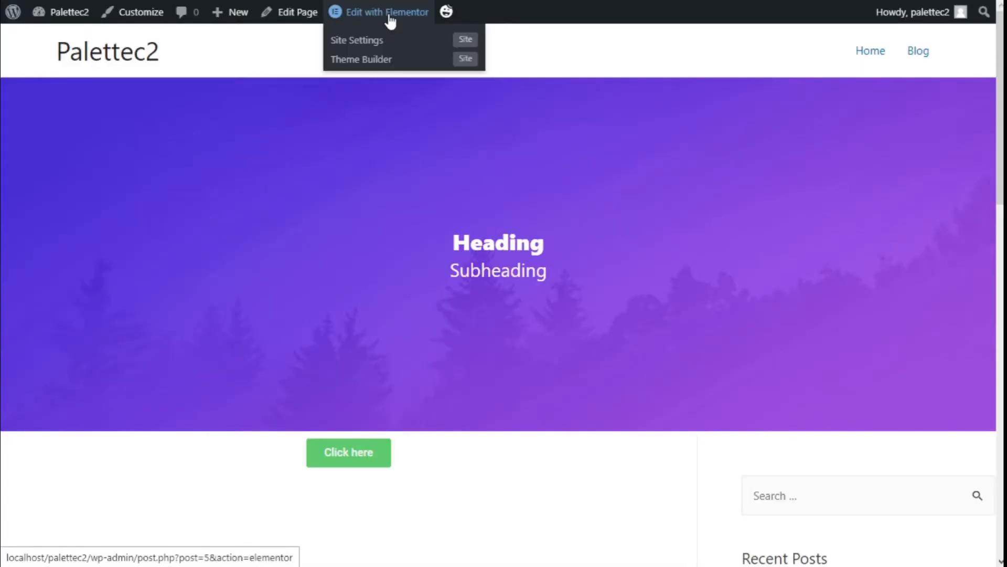
mouse_move(807, 253)
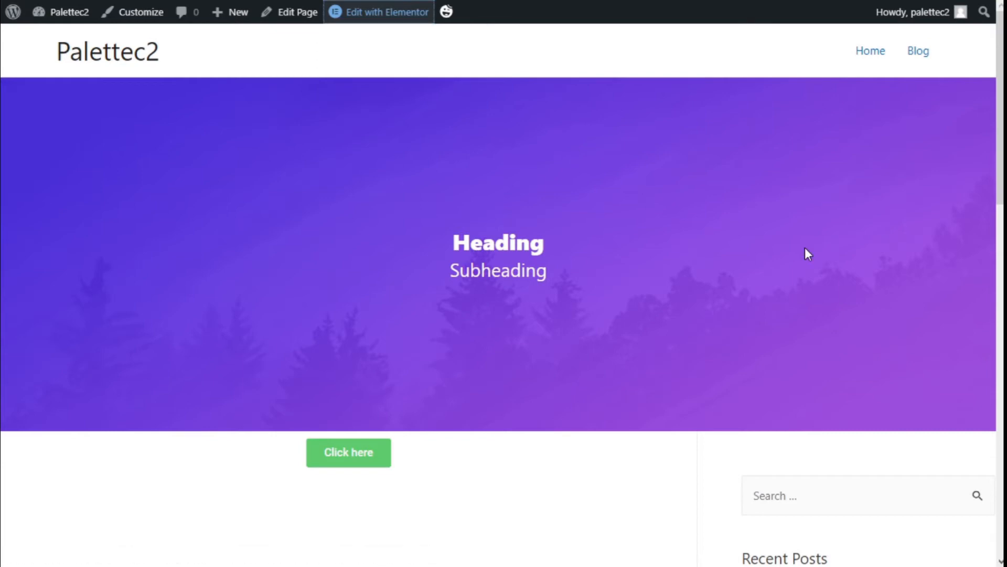
click(385, 11)
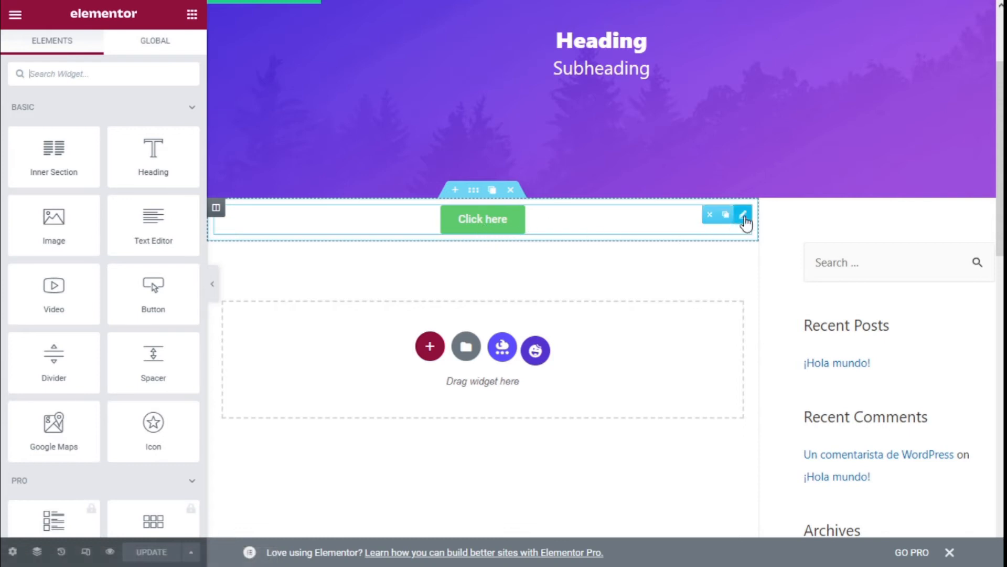
Enable Happy Addons Floating Effects on the 'Click here' button under its Advanced settings
click(743, 214)
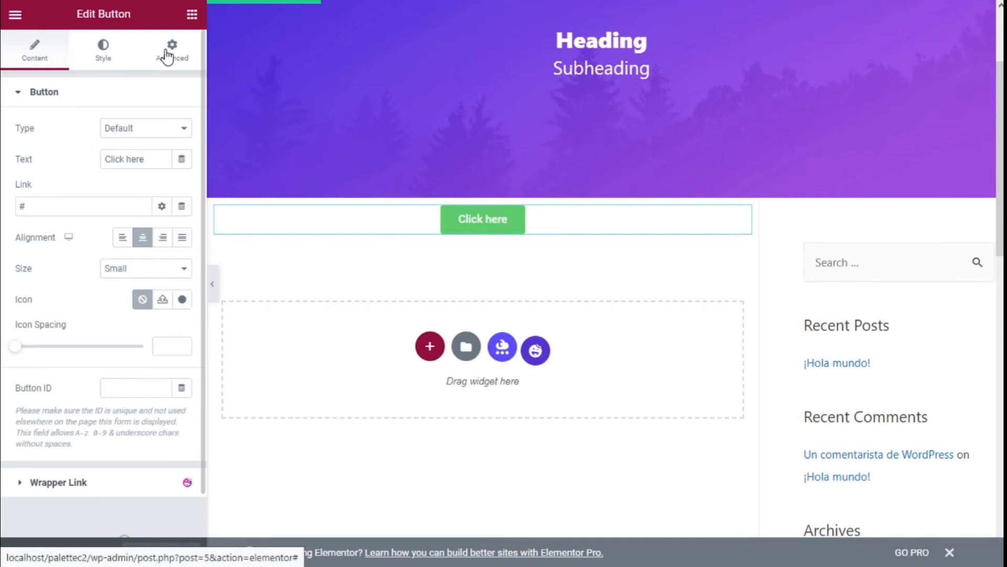
click(171, 50)
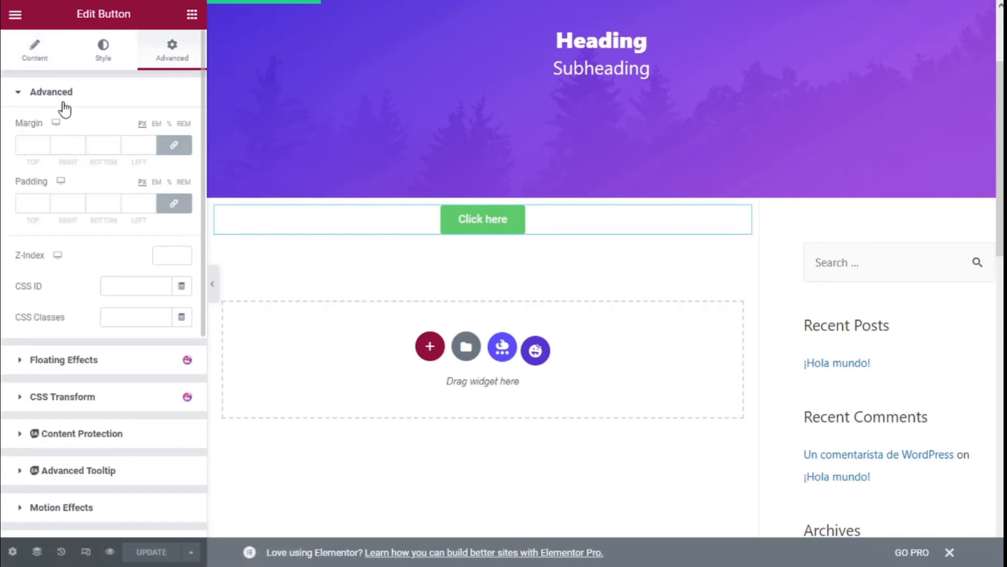
click(51, 91)
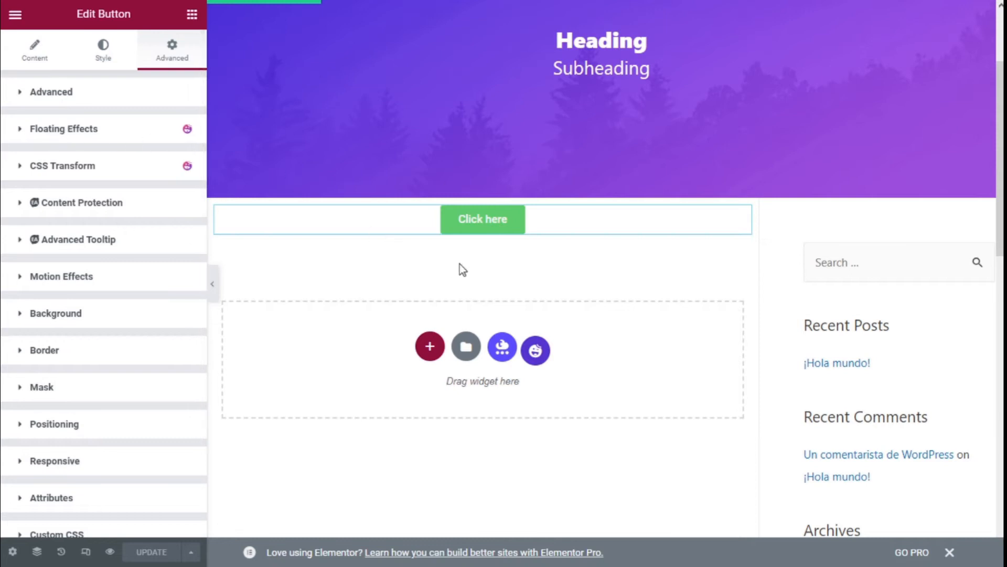
mouse_move(45, 154)
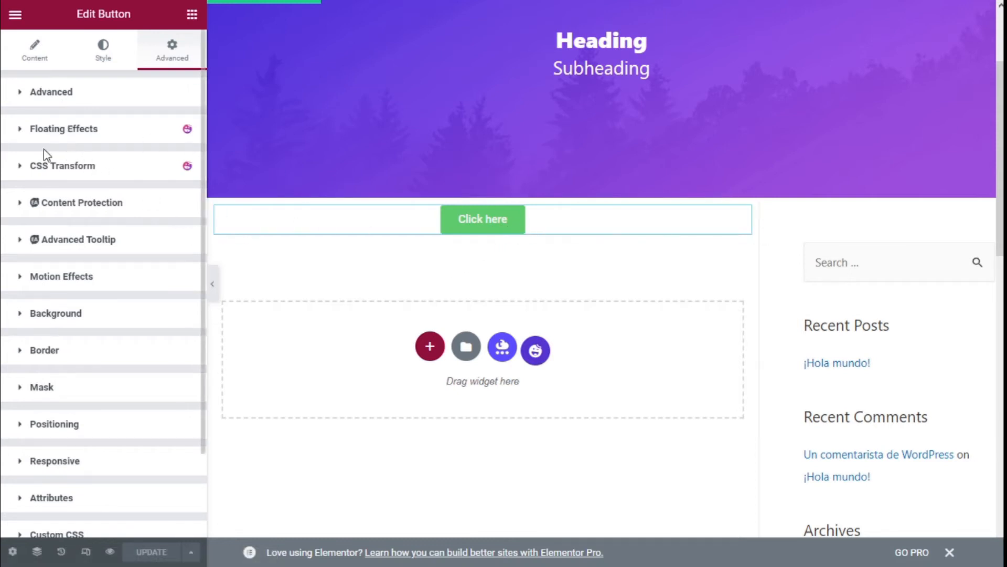
mouse_move(70, 137)
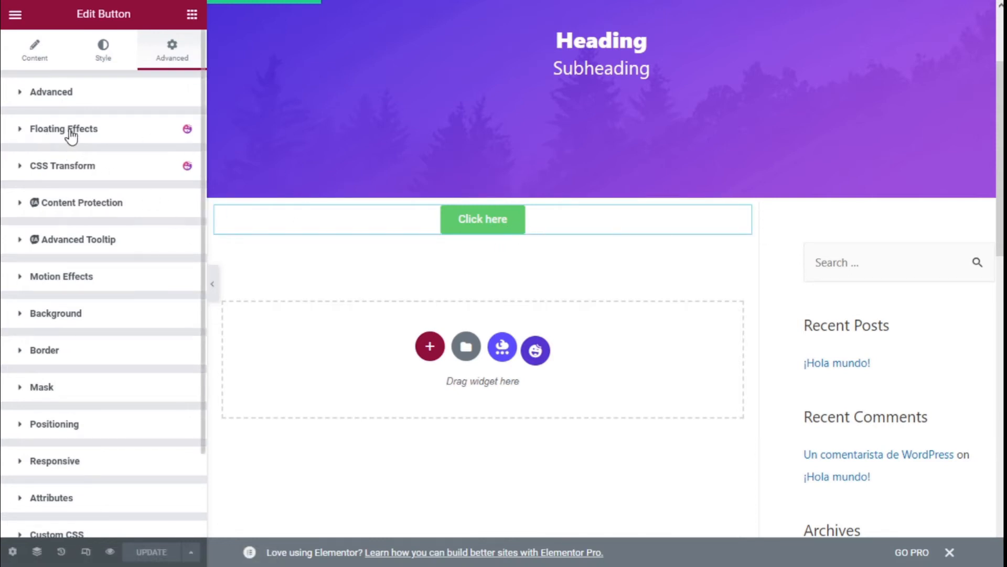
click(64, 128)
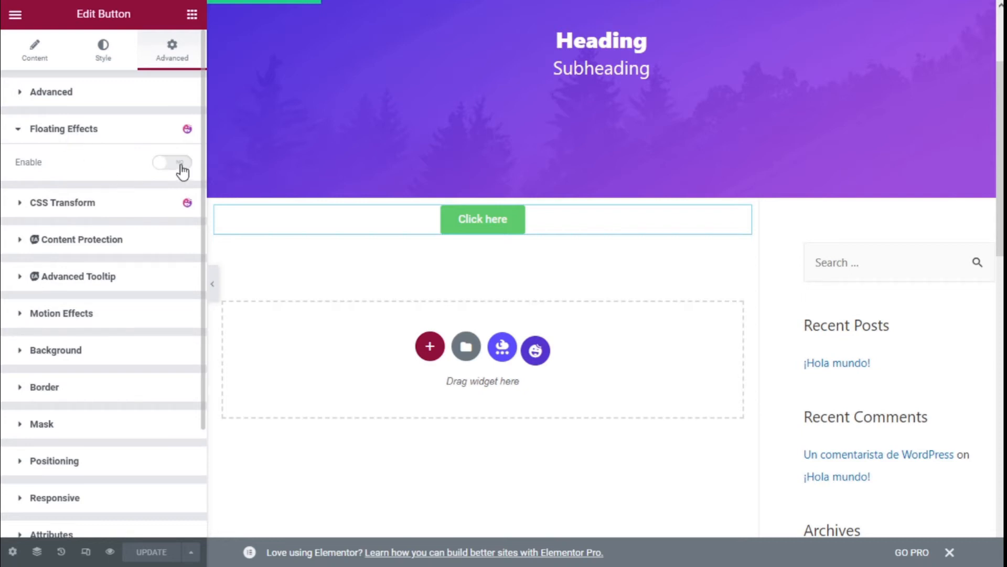
click(172, 162)
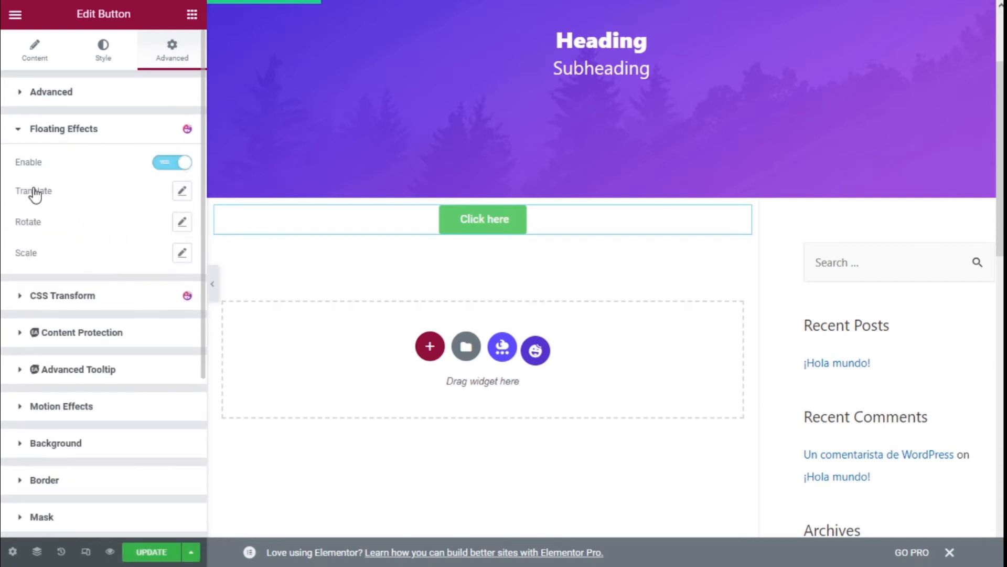
mouse_move(29, 185)
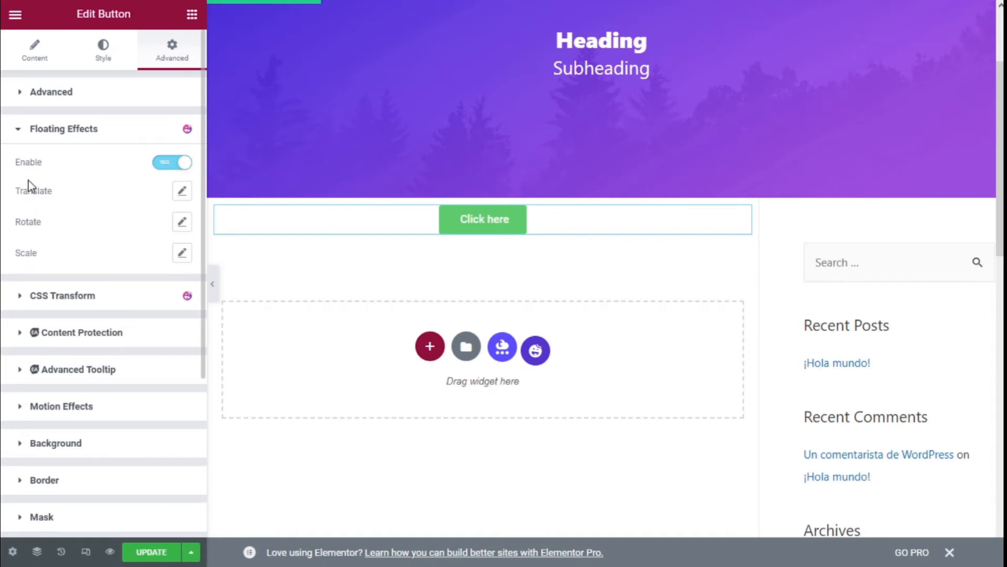
mouse_move(42, 200)
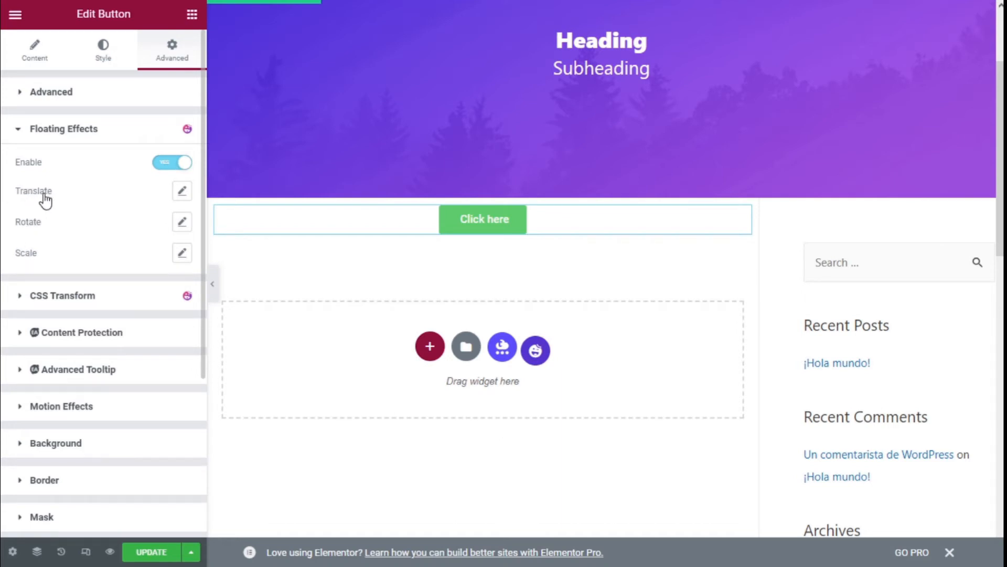
mouse_move(28, 253)
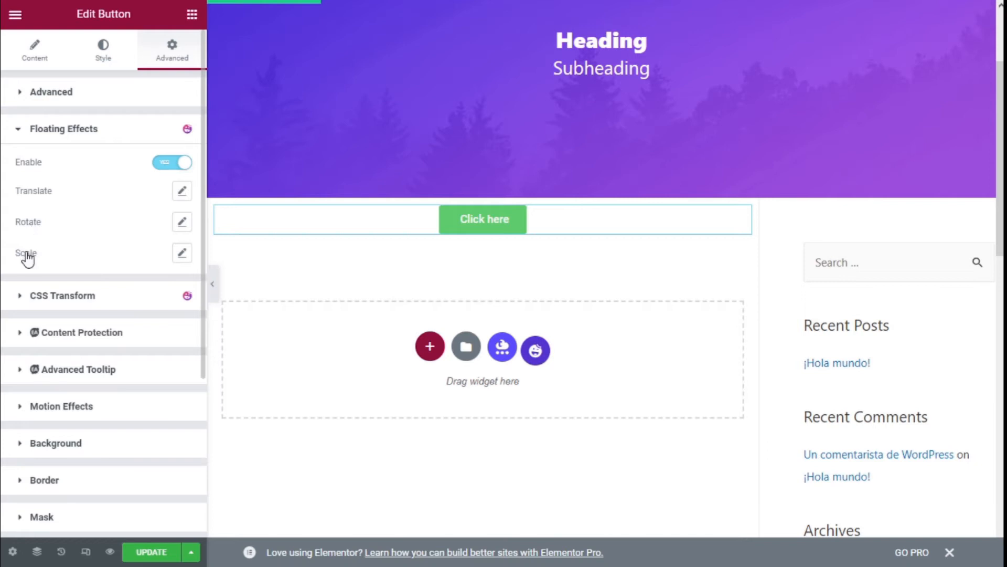
mouse_move(137, 257)
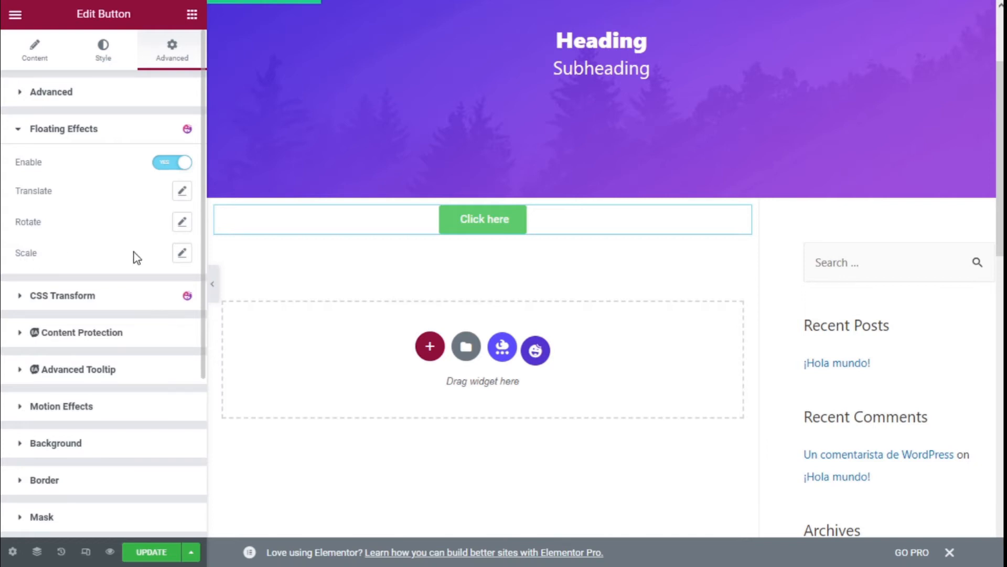
mouse_move(181, 191)
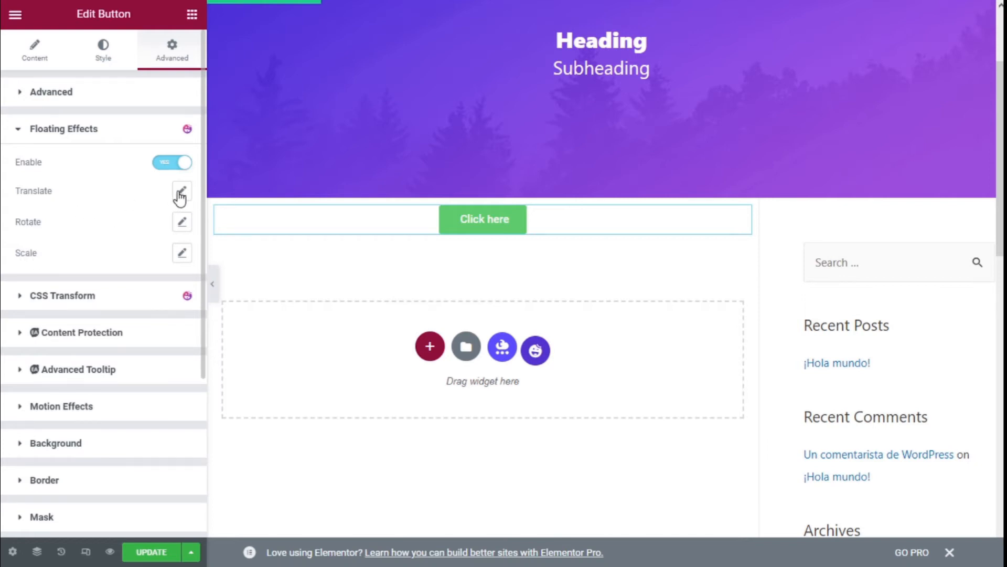
Open the floating effect's Translate settings to configure the X/Y animation range
click(181, 191)
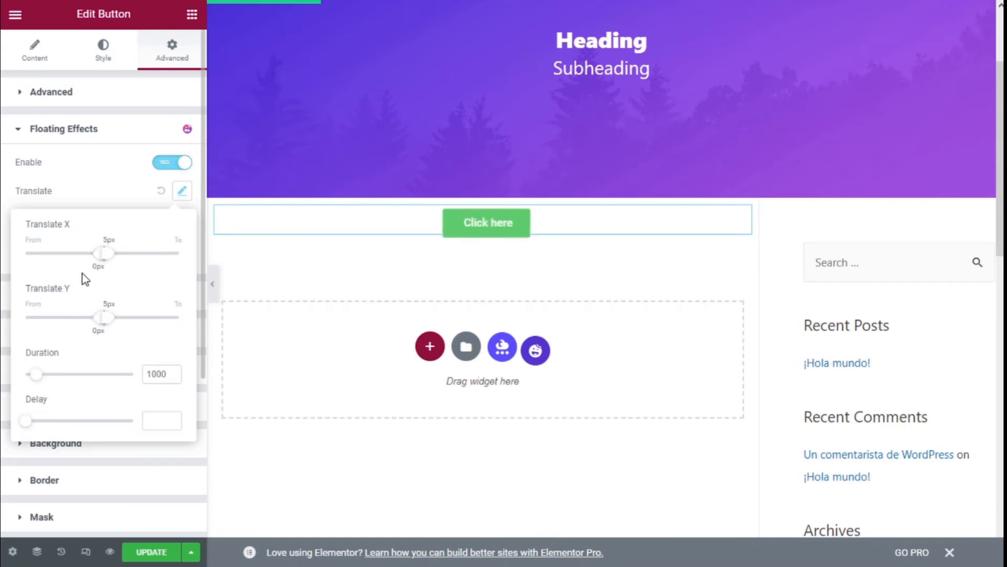
mouse_move(72, 365)
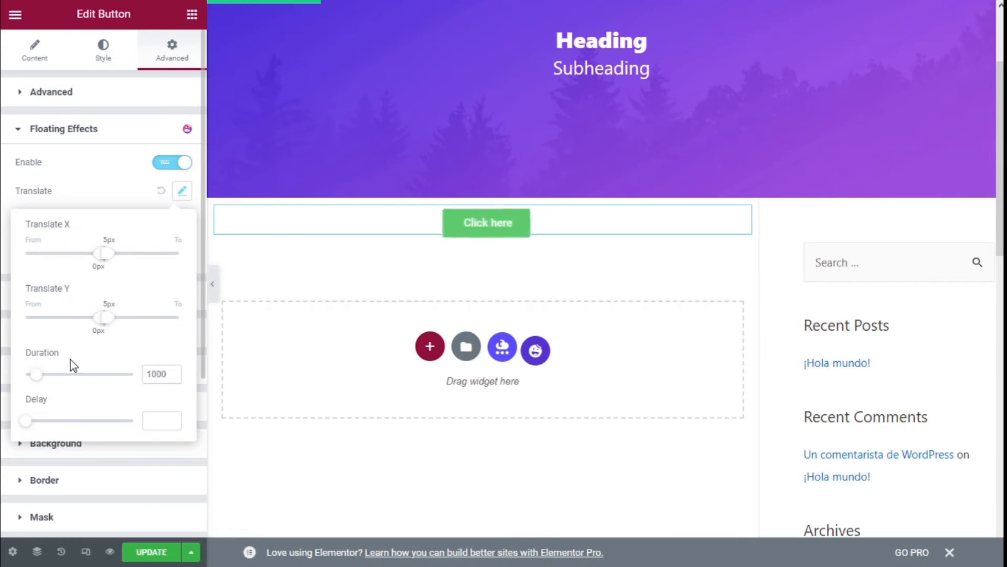
mouse_move(63, 233)
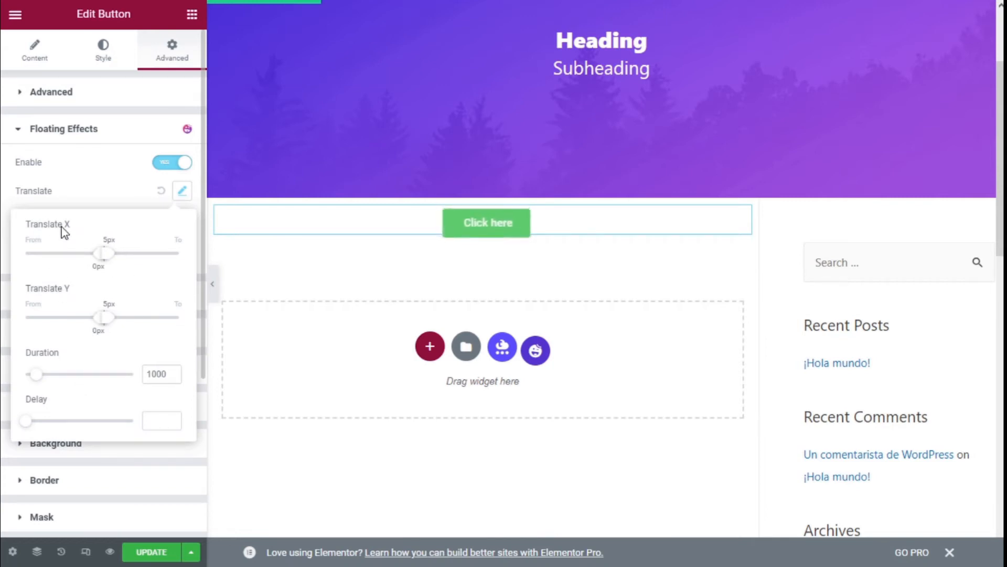
mouse_move(63, 297)
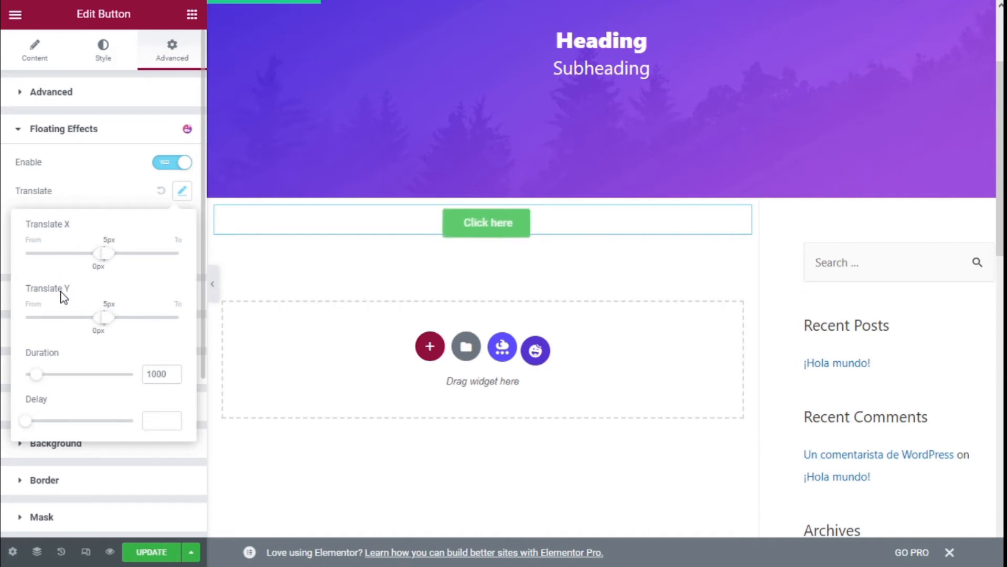
mouse_move(67, 290)
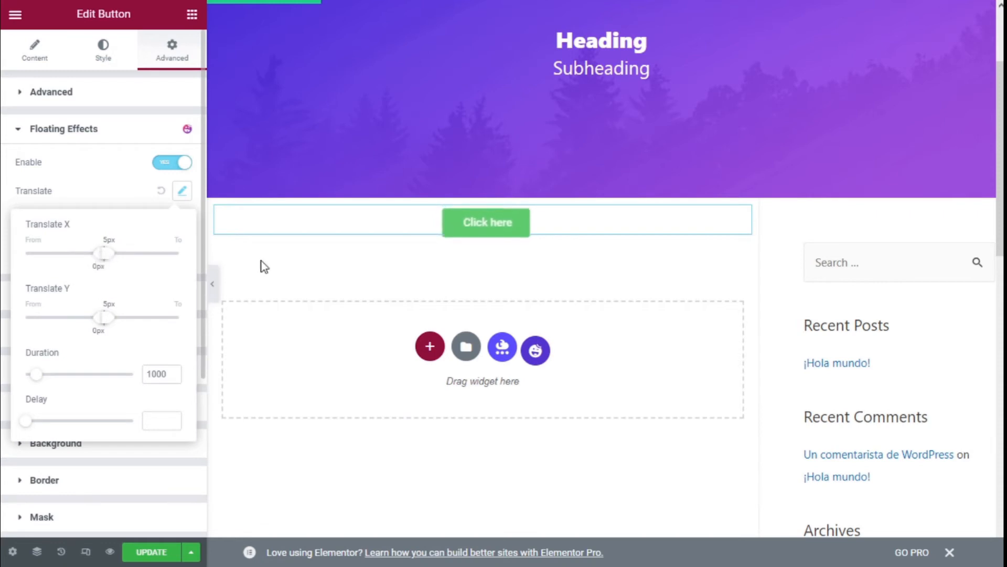
mouse_move(530, 253)
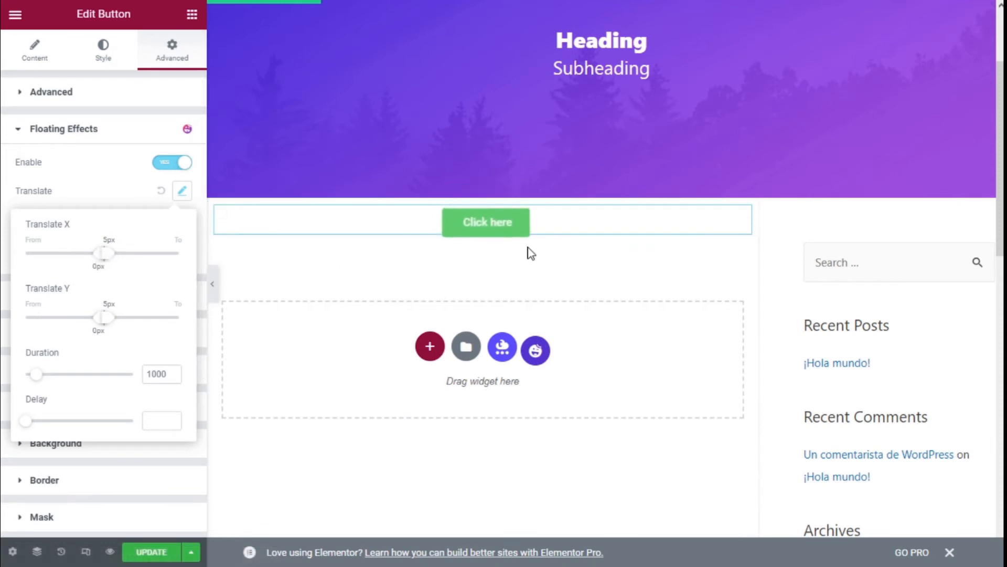
mouse_move(70, 300)
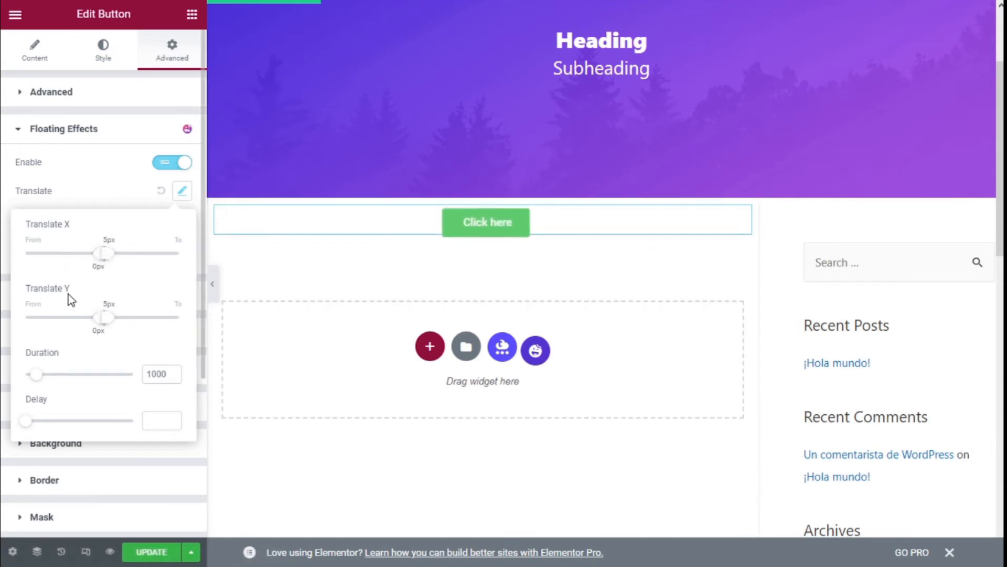
mouse_move(96, 265)
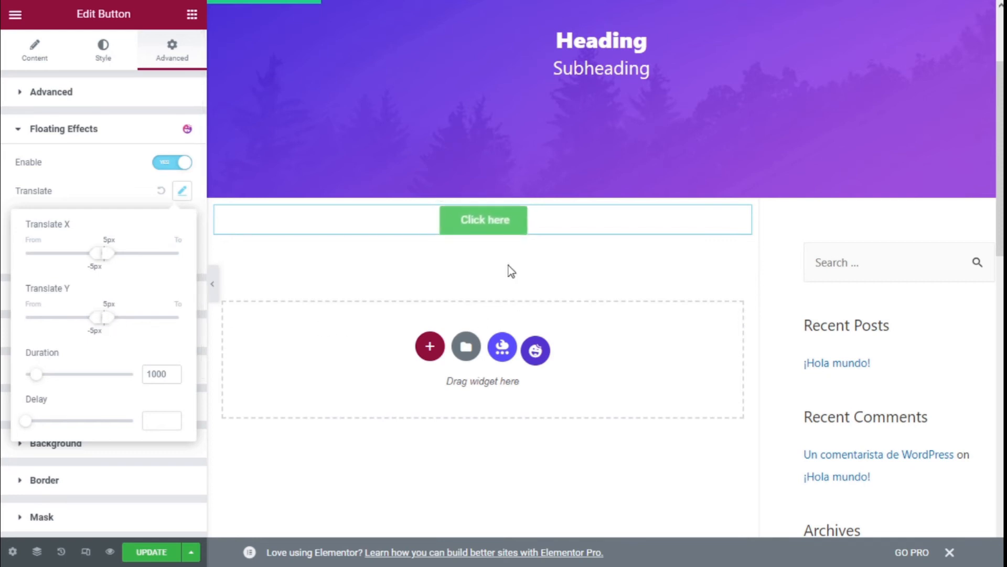
mouse_move(392, 167)
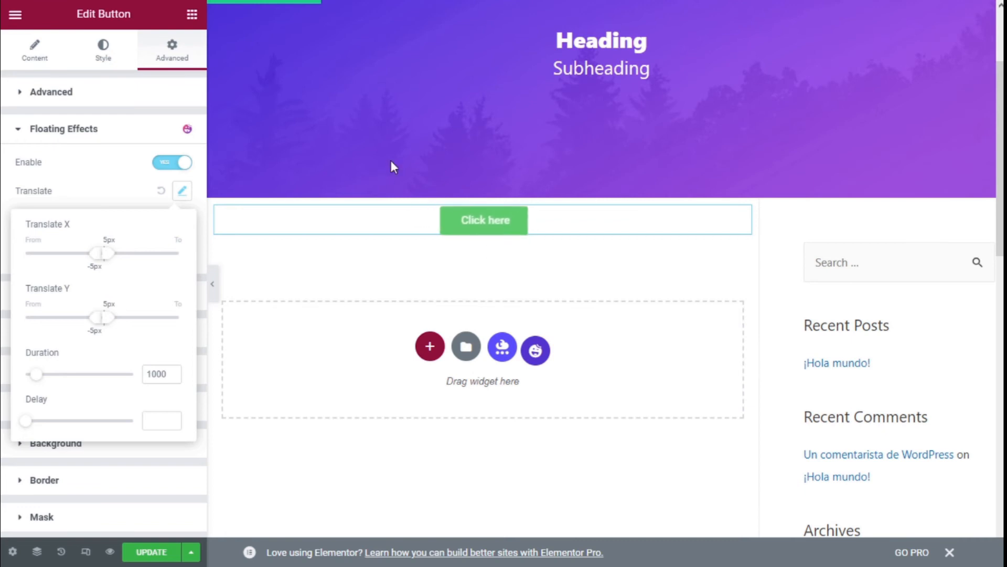
mouse_move(42, 390)
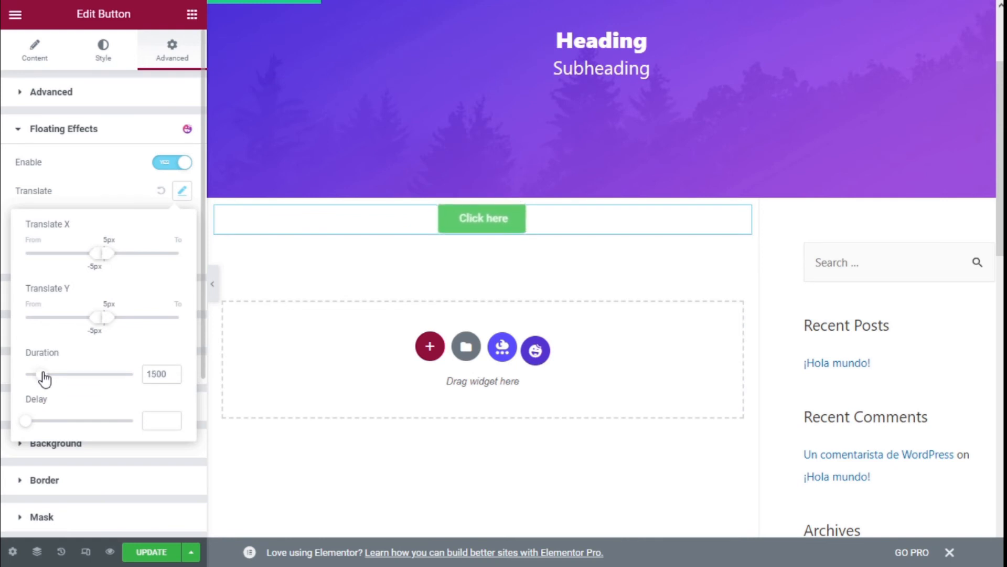
mouse_move(27, 435)
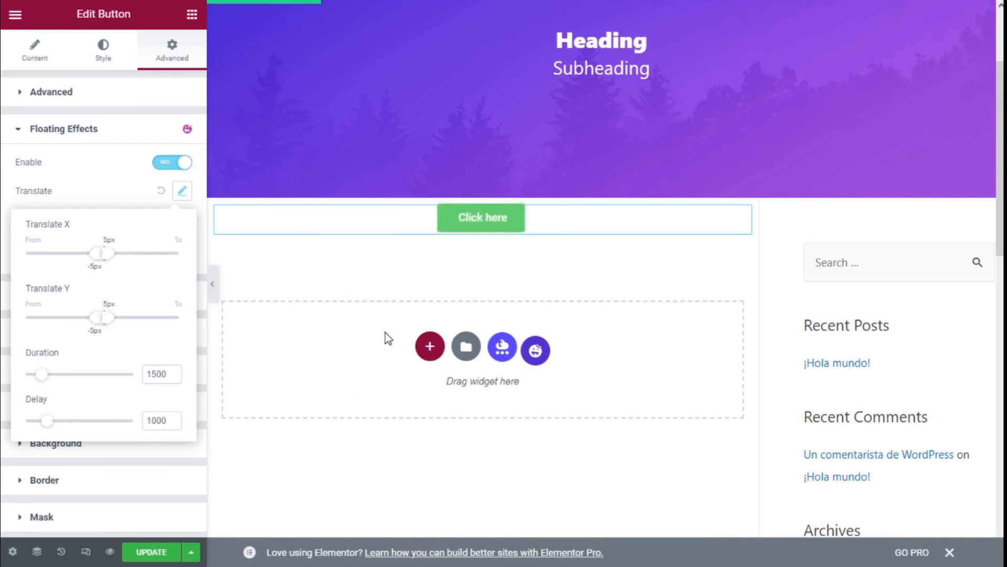
mouse_move(495, 253)
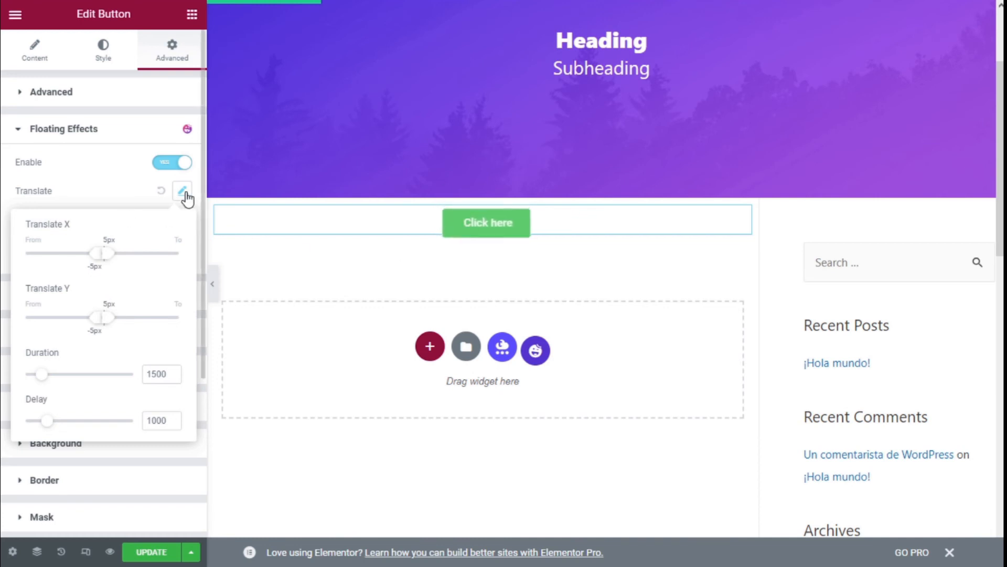
Close the translate settings, reset the rotate effect, and view the scale settings (range 1 to 1.2)
click(183, 221)
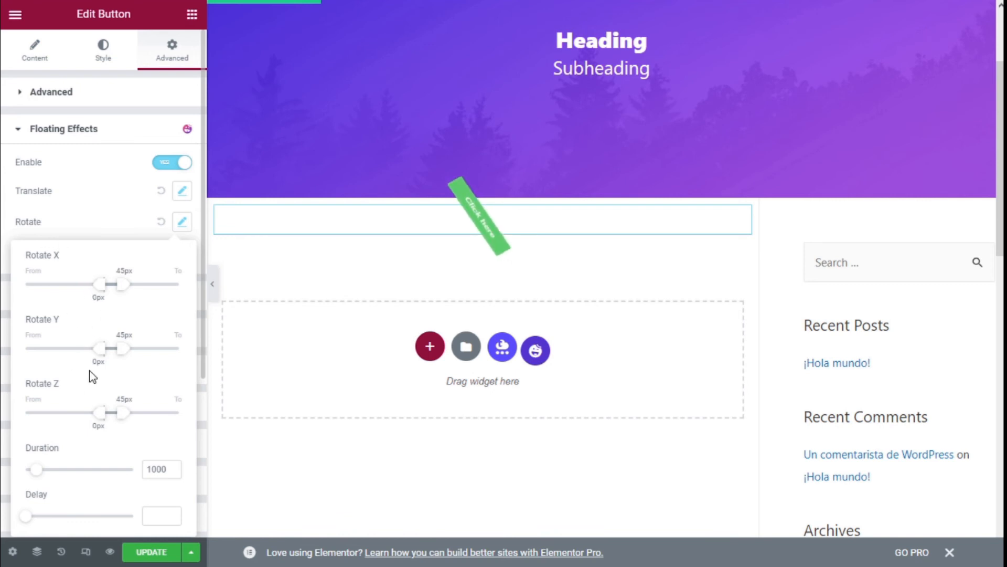
mouse_move(127, 313)
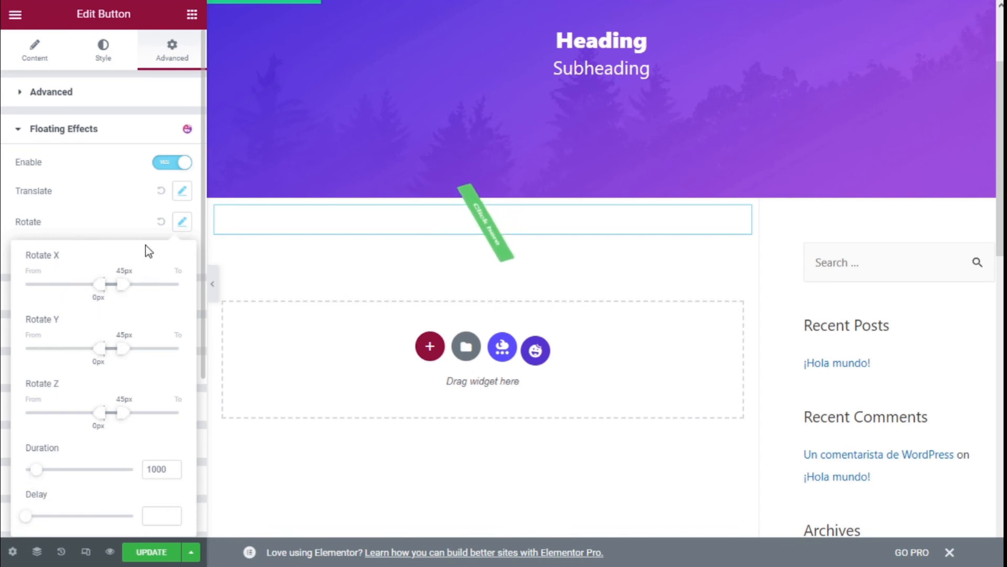
click(182, 221)
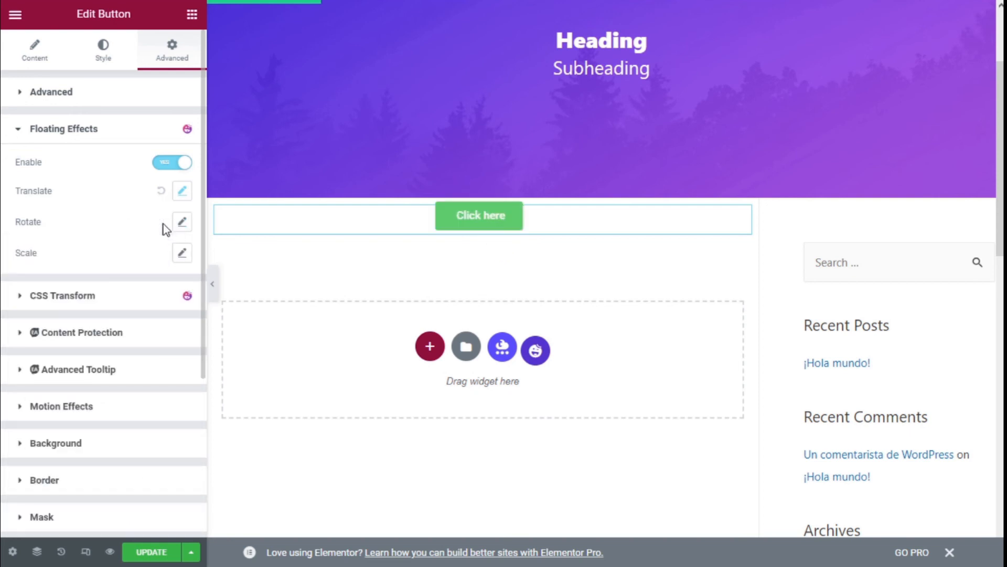
click(181, 253)
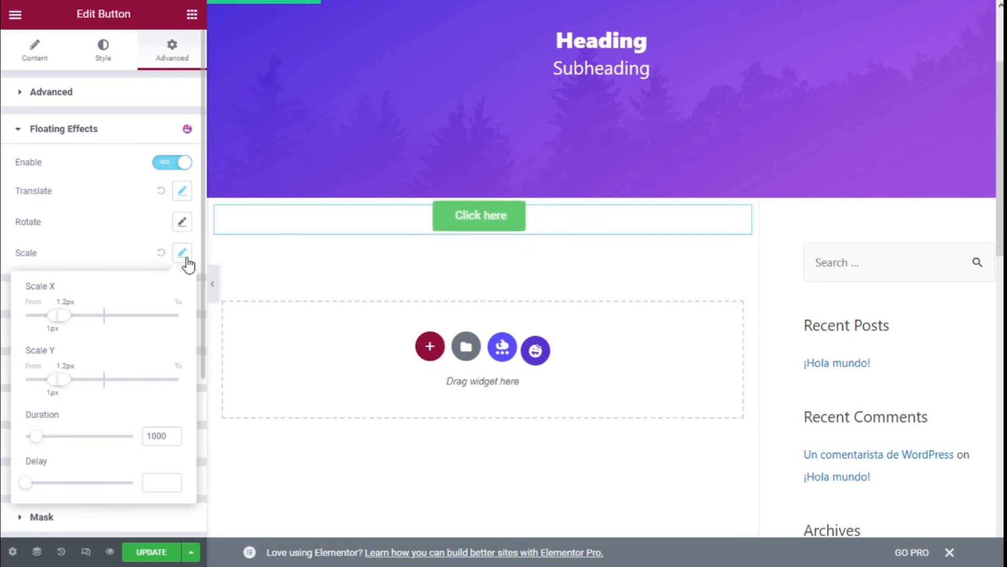
Discard the scale effect, leaving only translate, and update the page
click(182, 253)
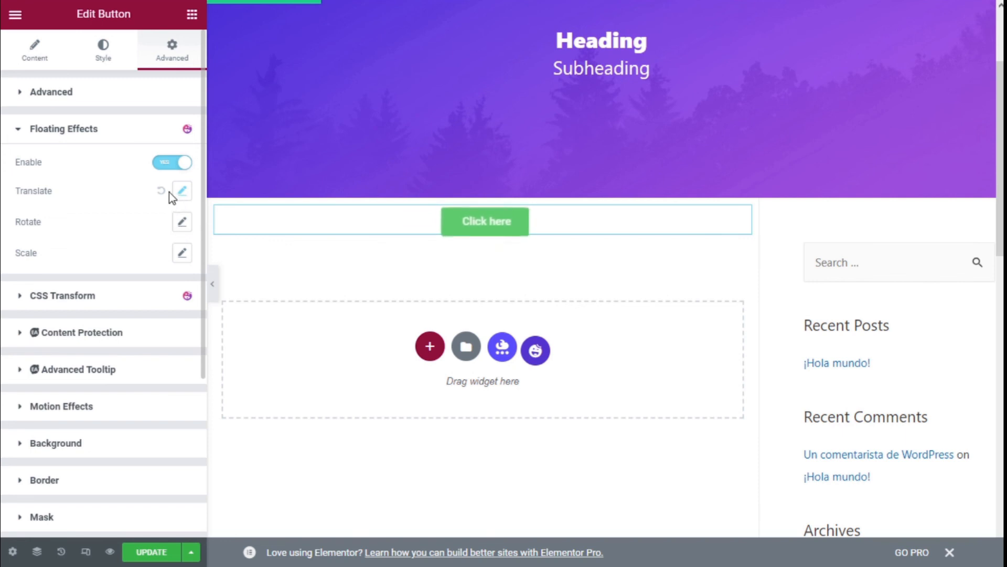
mouse_move(181, 222)
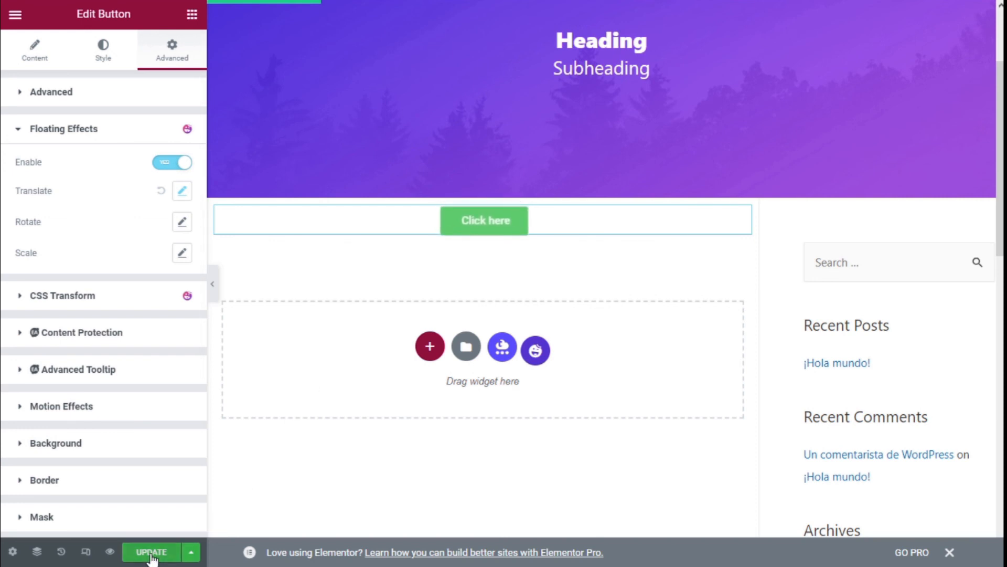
click(151, 557)
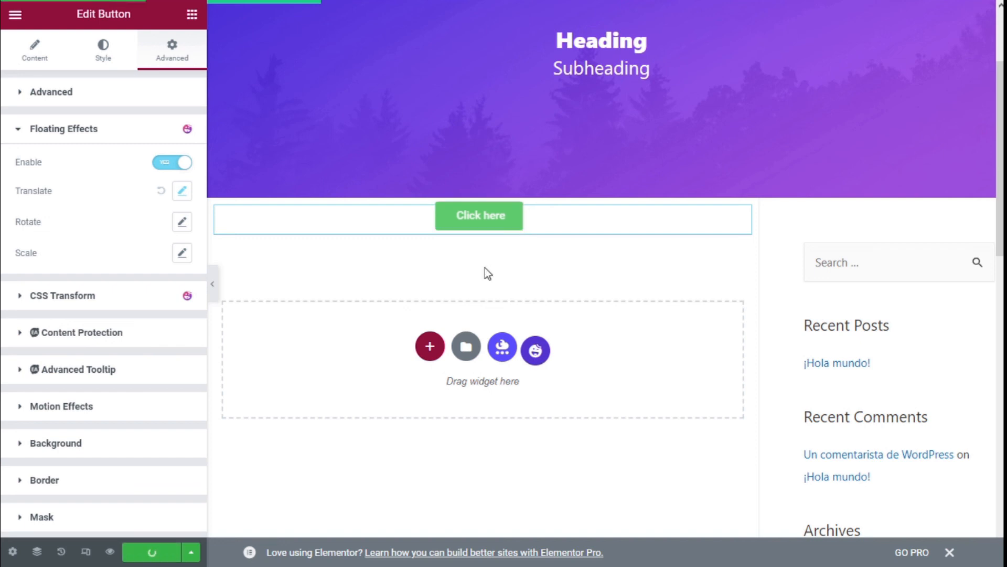